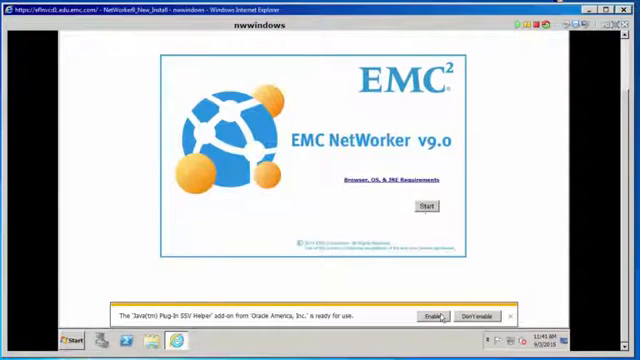
Step: Enable the Java add-on and let the NetWorker Management Console application run
left_click(421, 205)
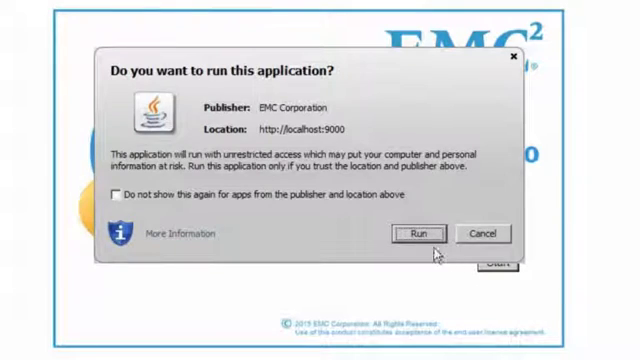
left_click(415, 233)
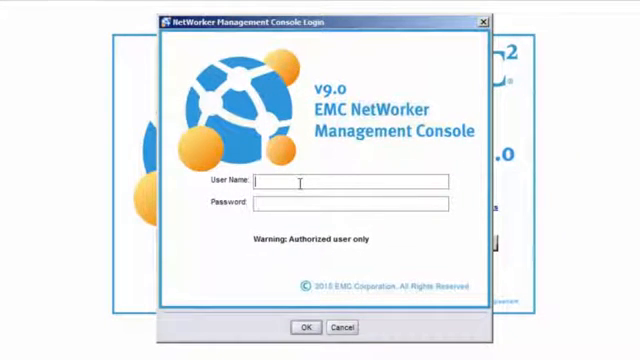
Step: Log in to the console with user name administrator and its password
type("ad")
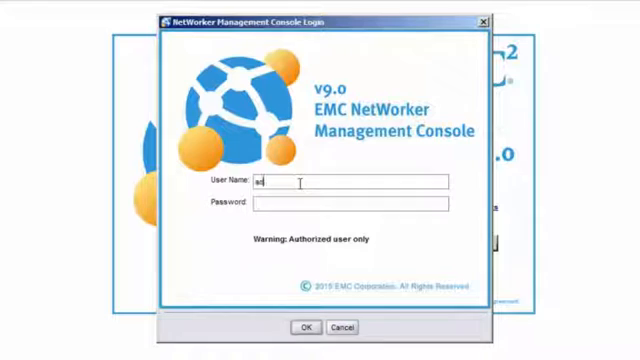
type("administrator")
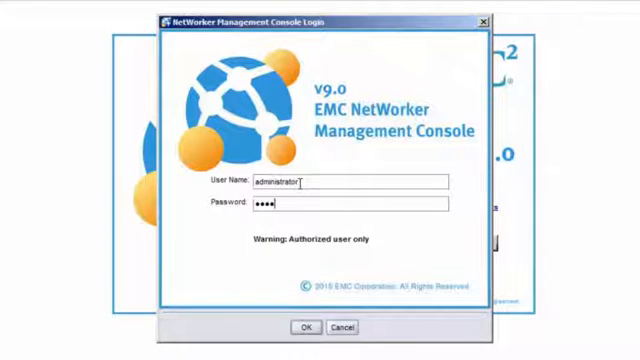
type("••••")
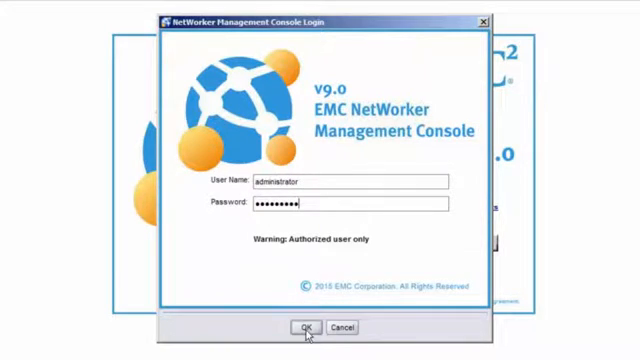
left_click(305, 327)
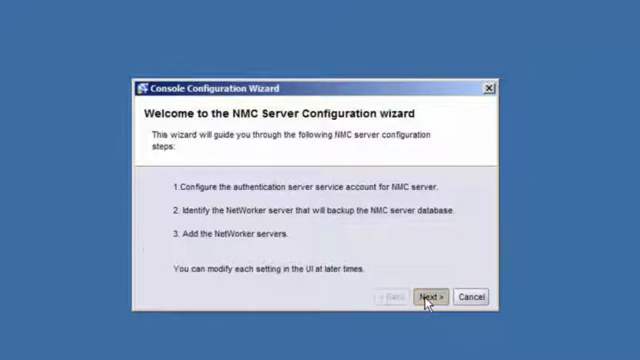
Step: Accept the wizard's default authentication settings and set nwwindows.emc.edu as database backup server
left_click(431, 297)
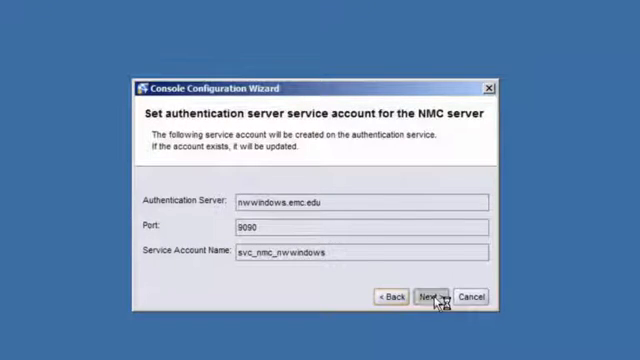
left_click(432, 297)
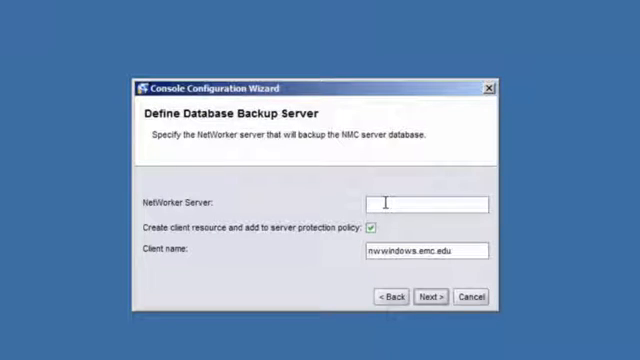
type("nwwindows.emc.edu")
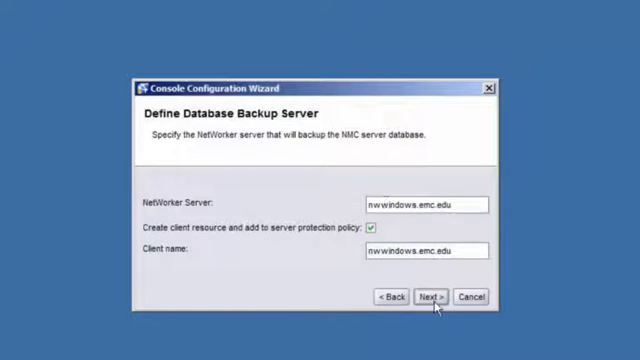
left_click(437, 297)
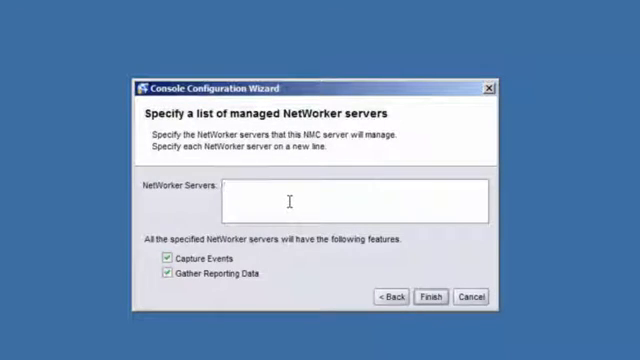
Step: Add nwwindows.emc.edu as the managed NetWorker server and finish the wizard
type("www")
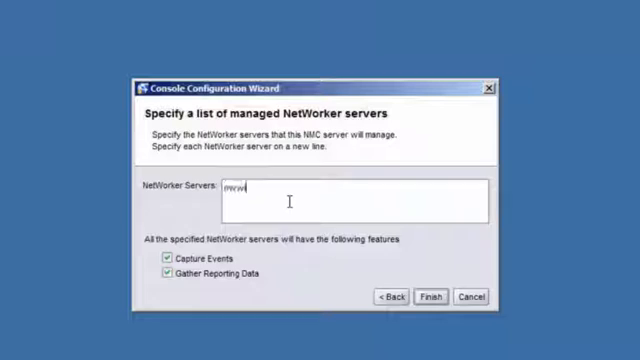
type("windows.emc.edu")
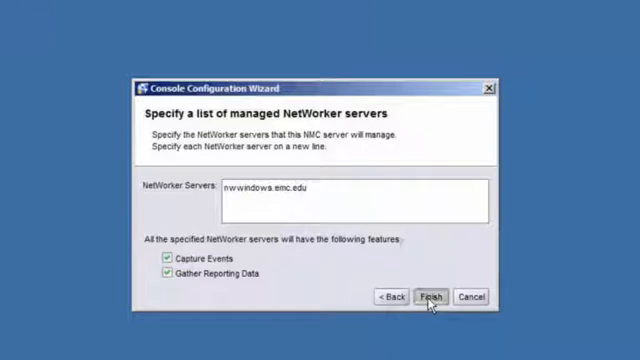
left_click(430, 296)
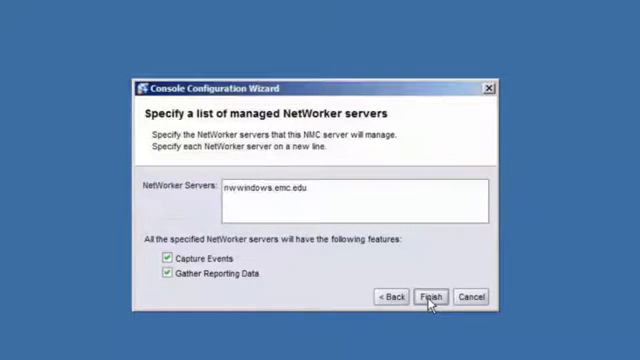
left_click(430, 297)
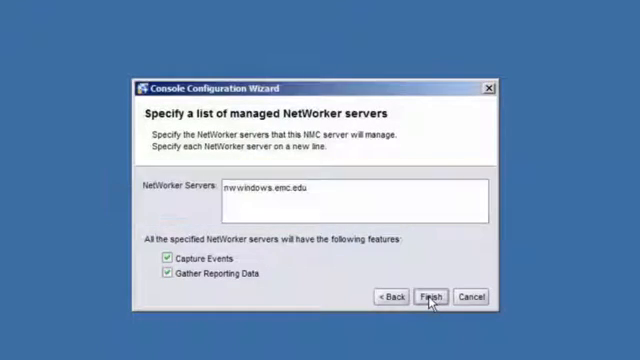
left_click(430, 297)
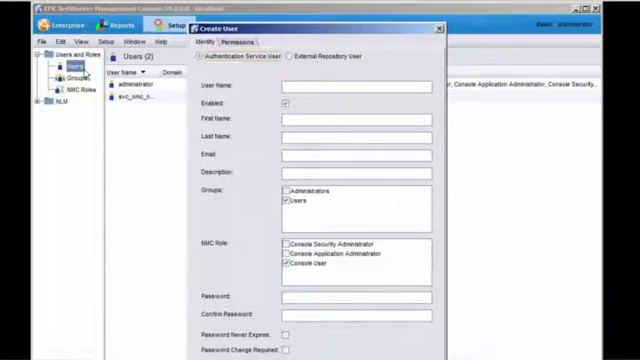
Step: Create user localuser1 with first name local, last name user, and a password
left_click(345, 86)
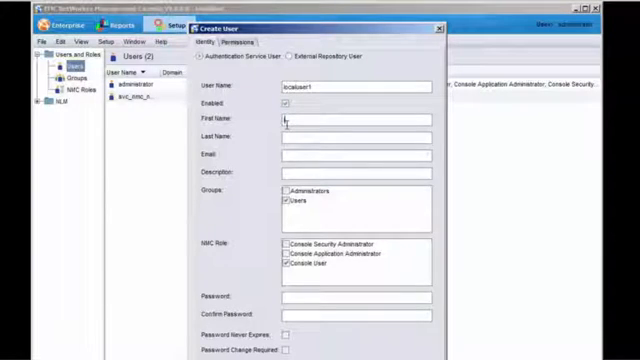
type("local")
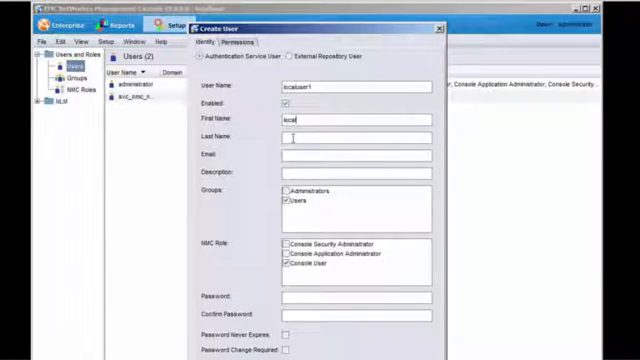
type("user")
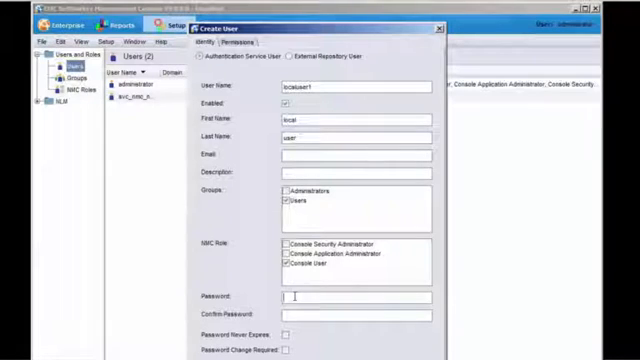
type("password")
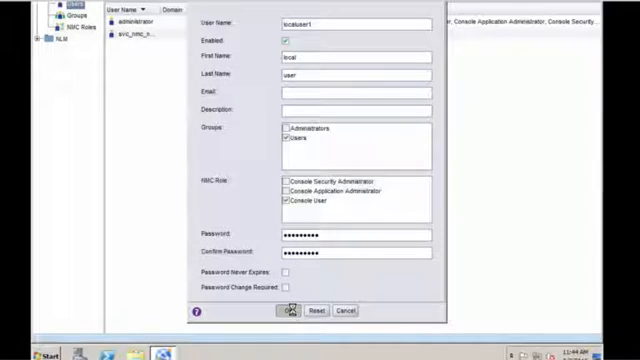
left_click(284, 310)
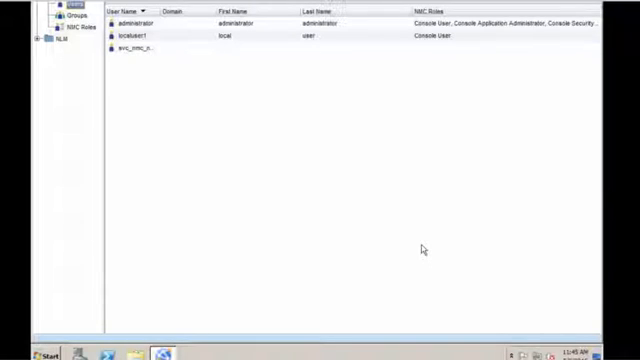
mouse_move(632, 205)
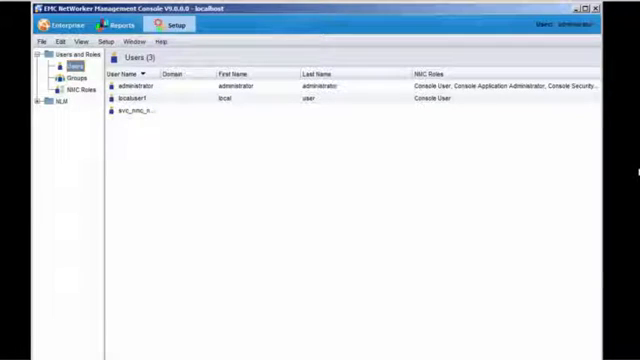
left_click(570, 9)
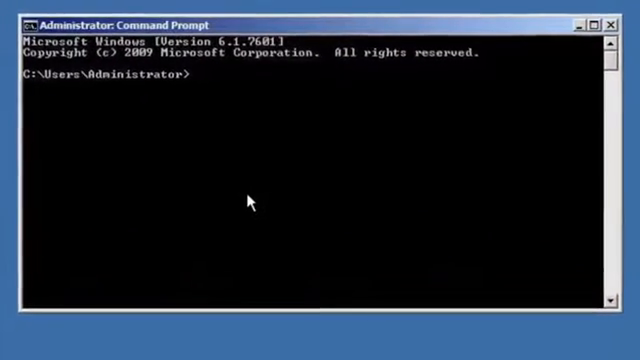
Step: List the C:\ root directory and enter ldapconfig.bat at the prompt
type("cd \\")
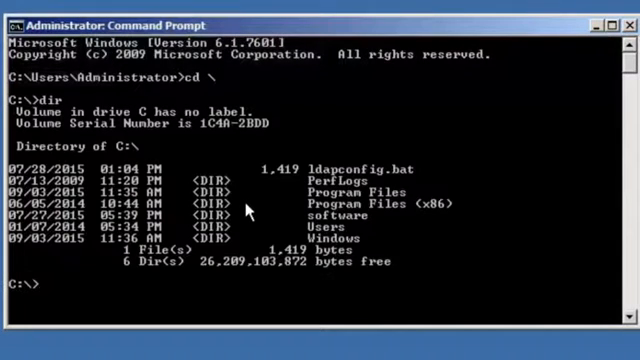
mouse_move(355, 197)
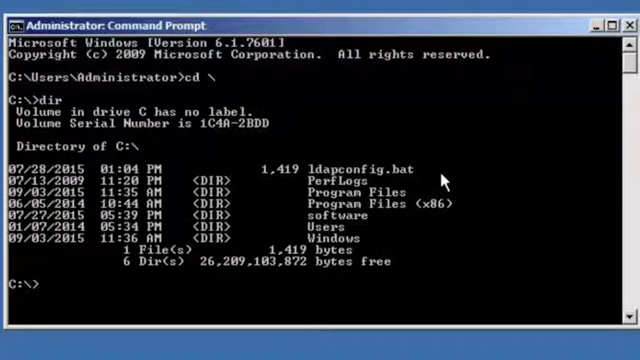
type("ldap")
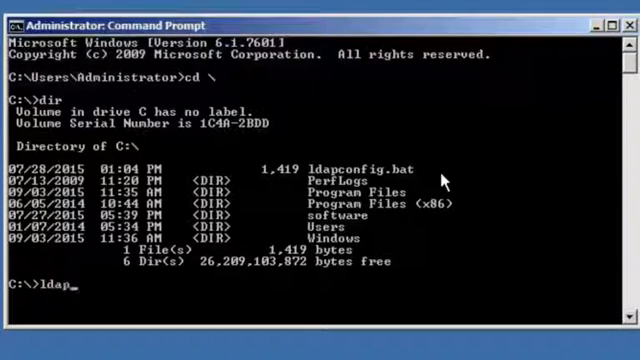
type("config")
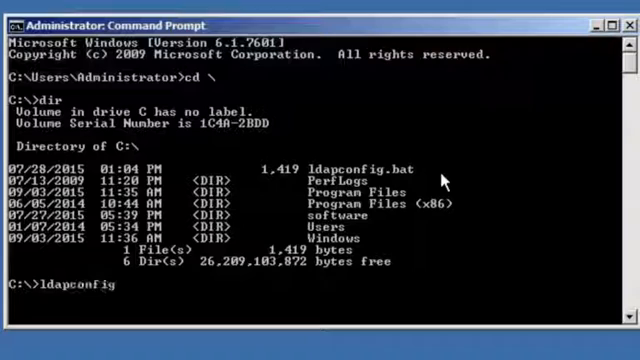
type(".bat")
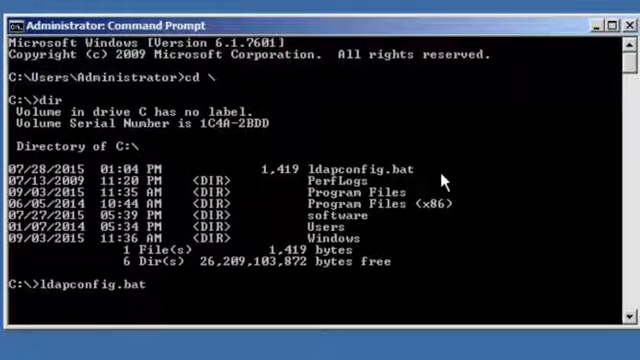
Step: Run ldapconfig.bat and continue past its authc_config command to create the edu configuration
key("enter")
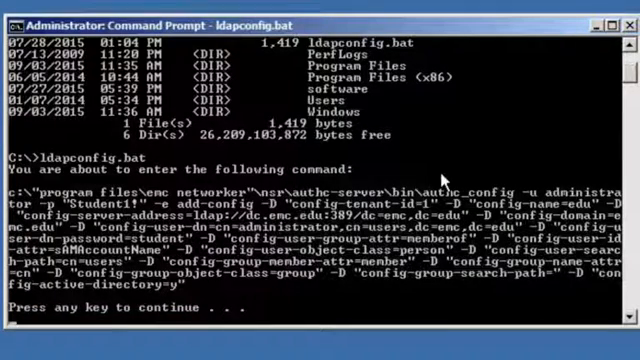
key("enter")
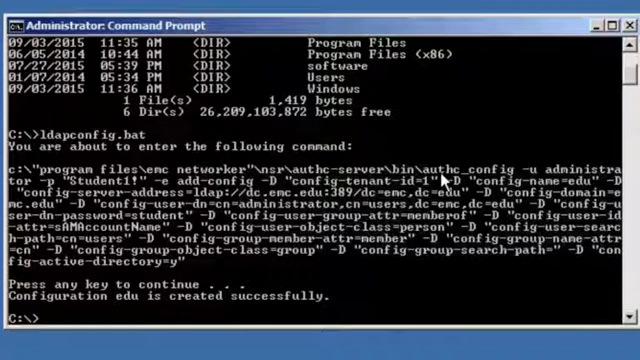
Step: Change directory to the authc-server bin folder under Program Files\EMC NetWorker
type("cd \"")
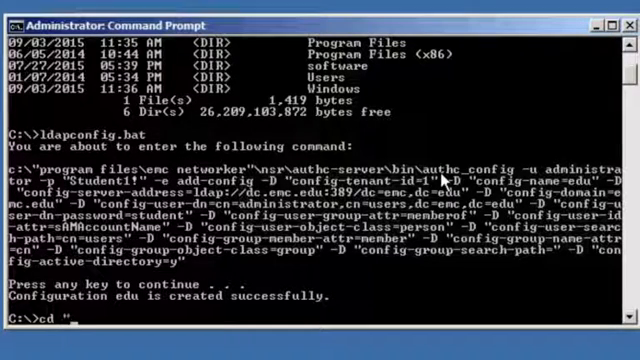
type("Program")
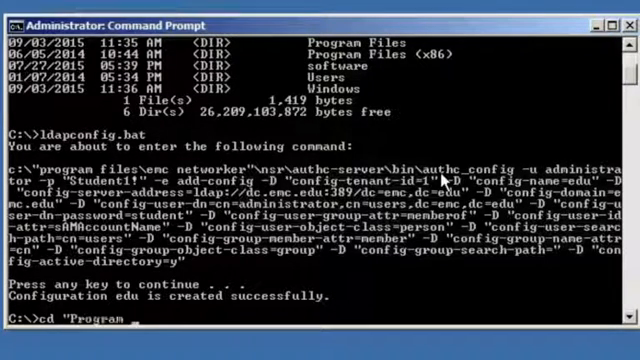
type("Files\\")
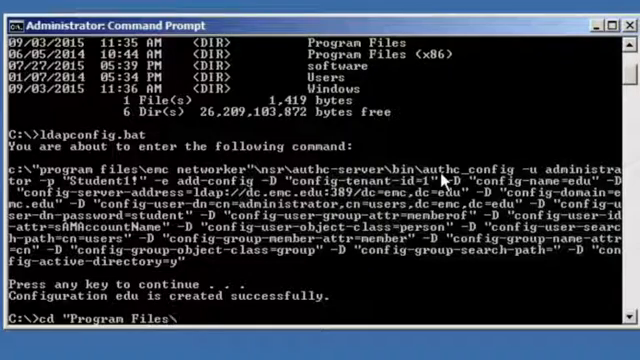
type("emc")
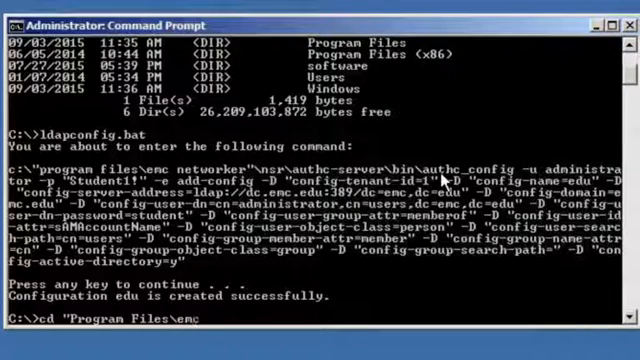
type("networker\\nsr\\")
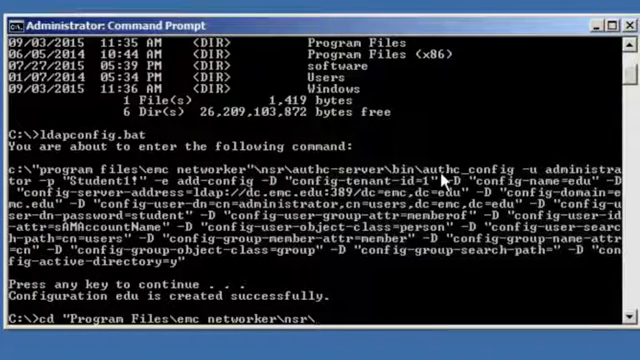
type("authc-server\\bin\"")
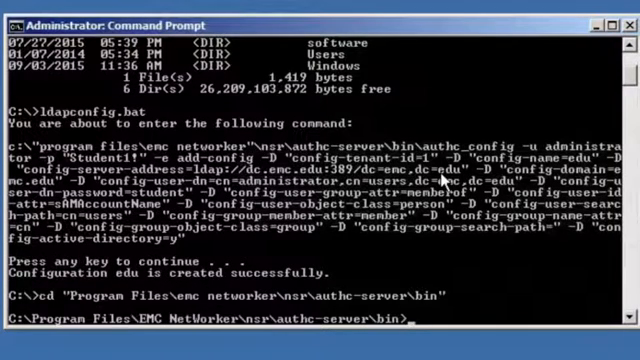
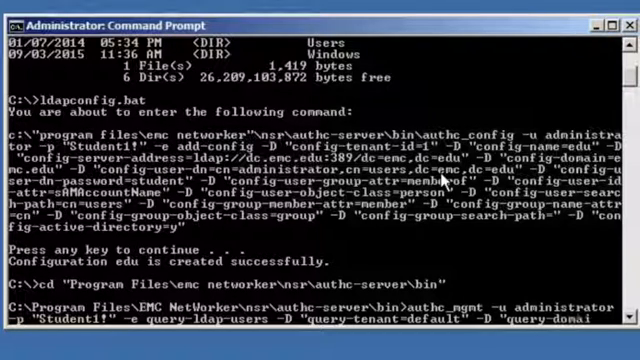
Step: Run authc_mgmt query-ldap-users as administrator for tenant default and domain emc.edu
scroll("down", 3)
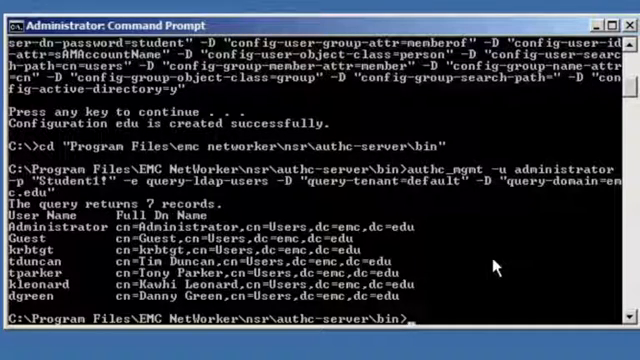
mouse_move(88, 240)
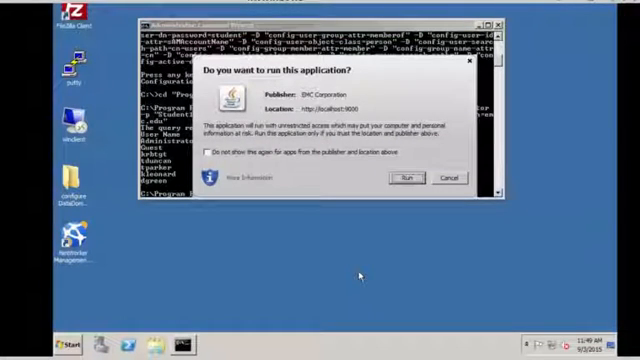
Step: Run the console application and log in again as administrator
left_click(398, 178)
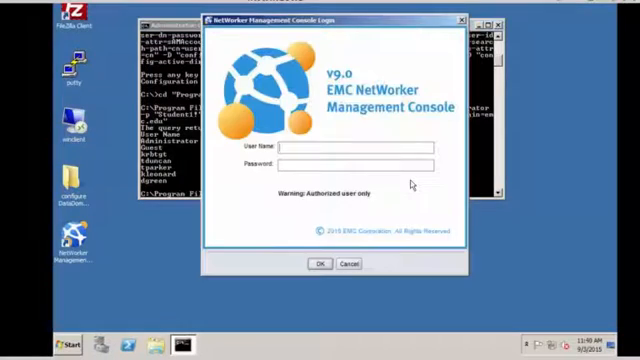
left_click(340, 145)
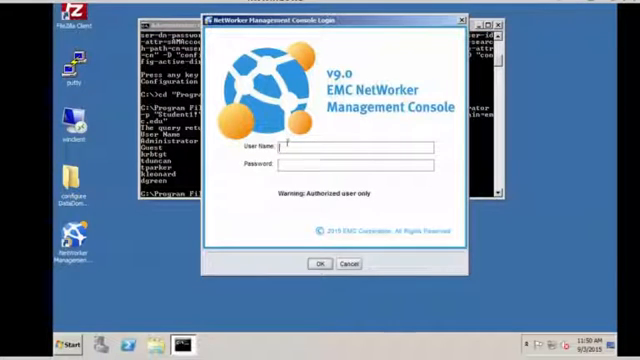
type("administrator")
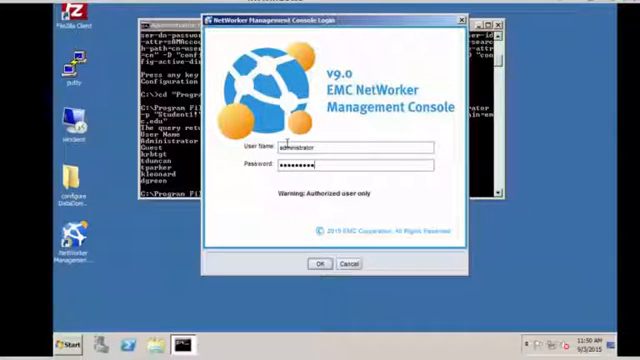
left_click(316, 264)
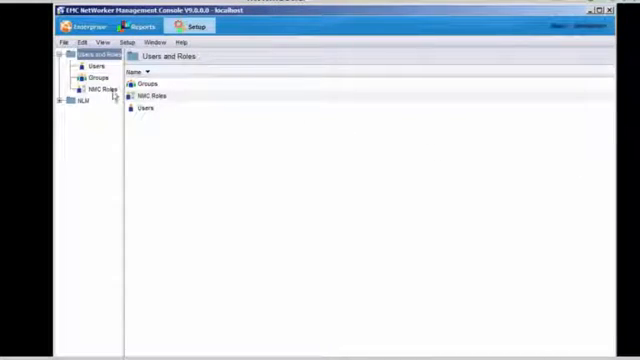
Step: Show the NMC Roles list under Users and Roles
left_click(95, 90)
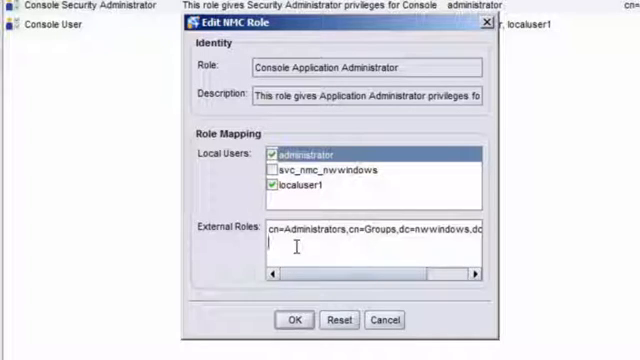
Step: Add external role cn=networker_admins,cn=users,dc=emc,dc=edu and save the role
type("cn=")
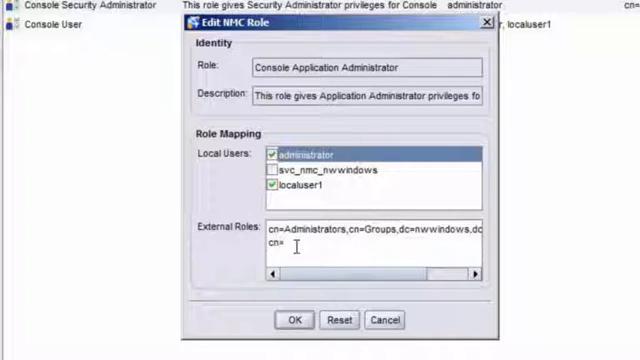
type("networker")
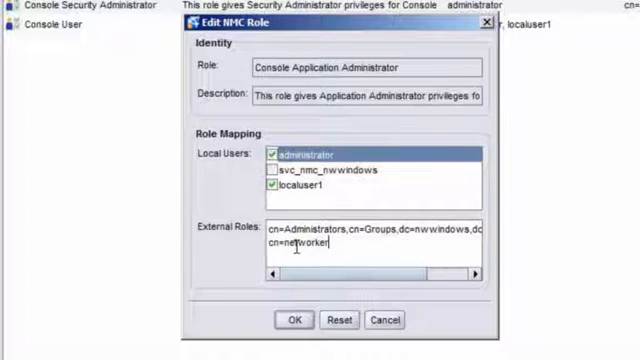
type("_admin")
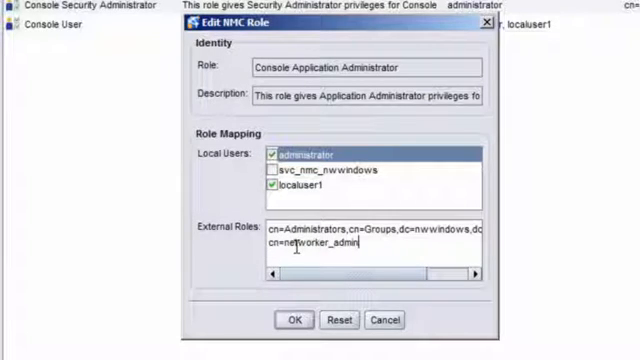
type("s,cn=users,dc=")
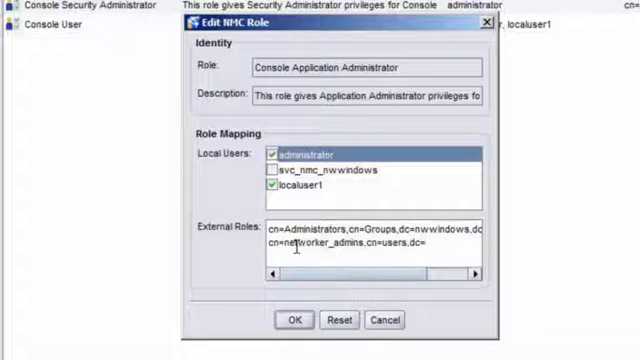
type("emc,dc=edu")
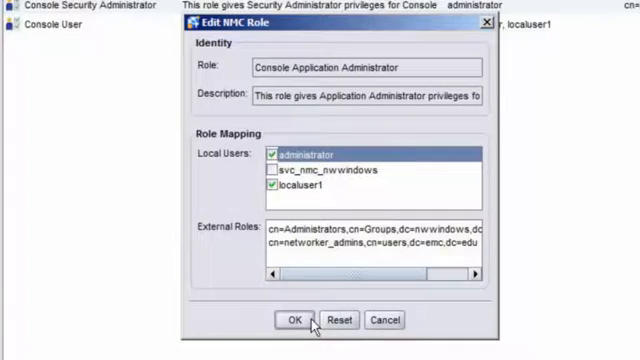
left_click(293, 319)
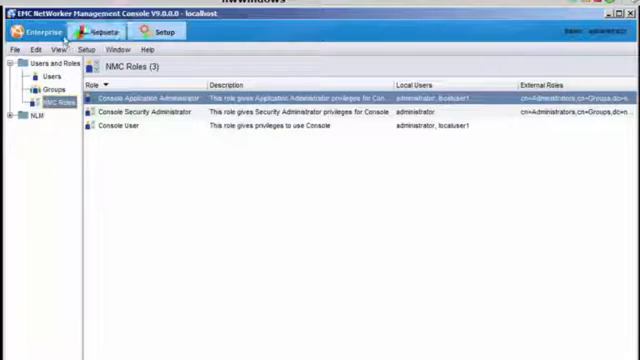
Step: From the Enterprise view, open the server's User Groups and bring up Application Administrators' actions
left_click(38, 33)
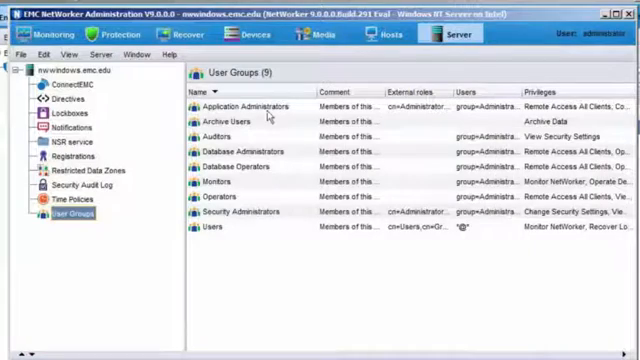
right_click(242, 105)
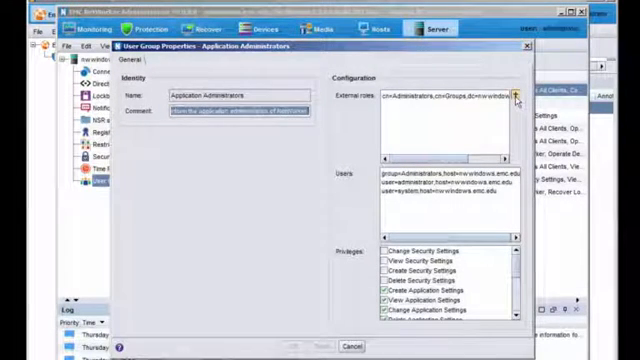
Step: Add the localuser1 DN to Application Administrators' external roles and confirm with OK
left_click(521, 95)
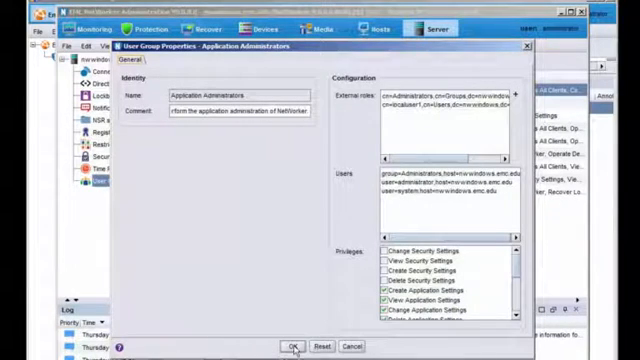
left_click(291, 345)
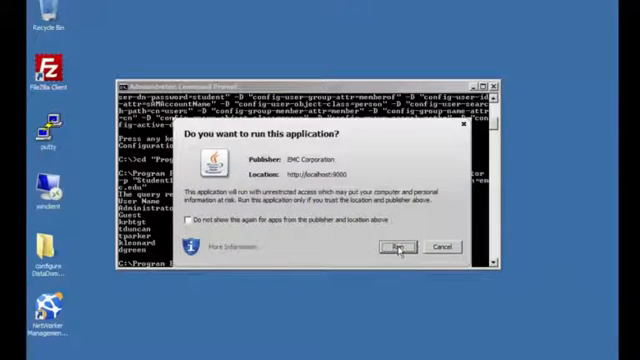
left_click(398, 247)
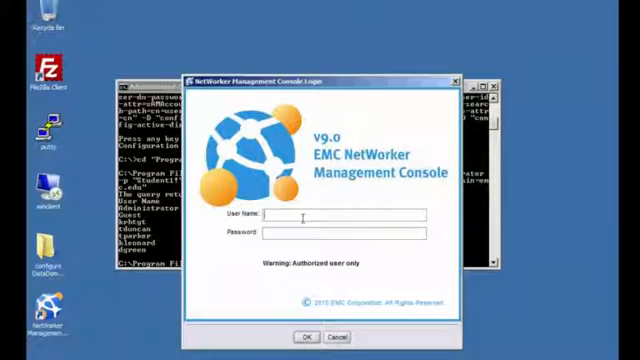
type("root")
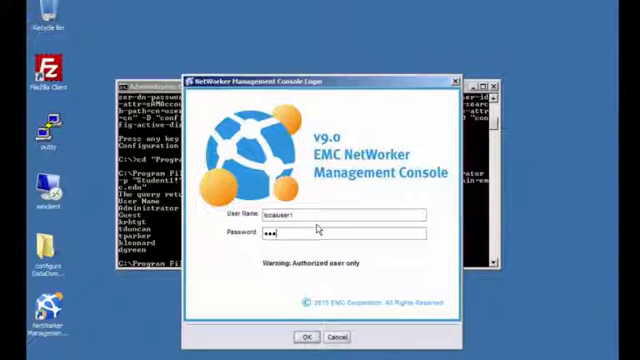
type("password")
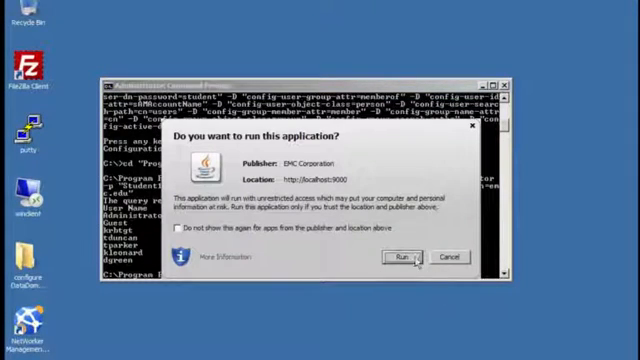
Step: Let NMC run again and start typing the domain user name 'emc' at login
left_click(399, 257)
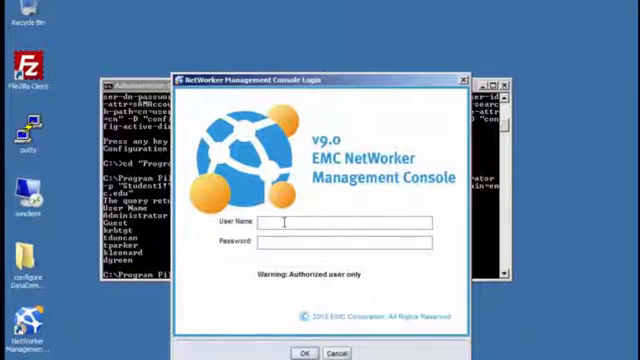
type("emc")
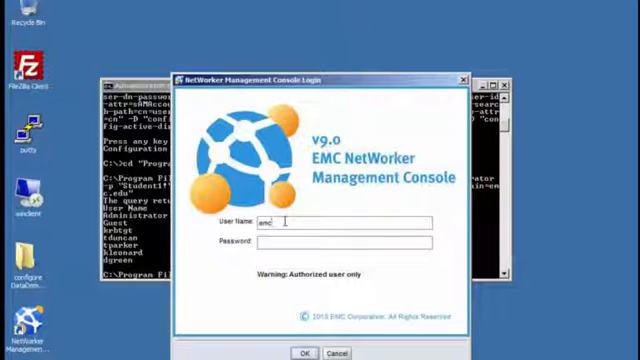